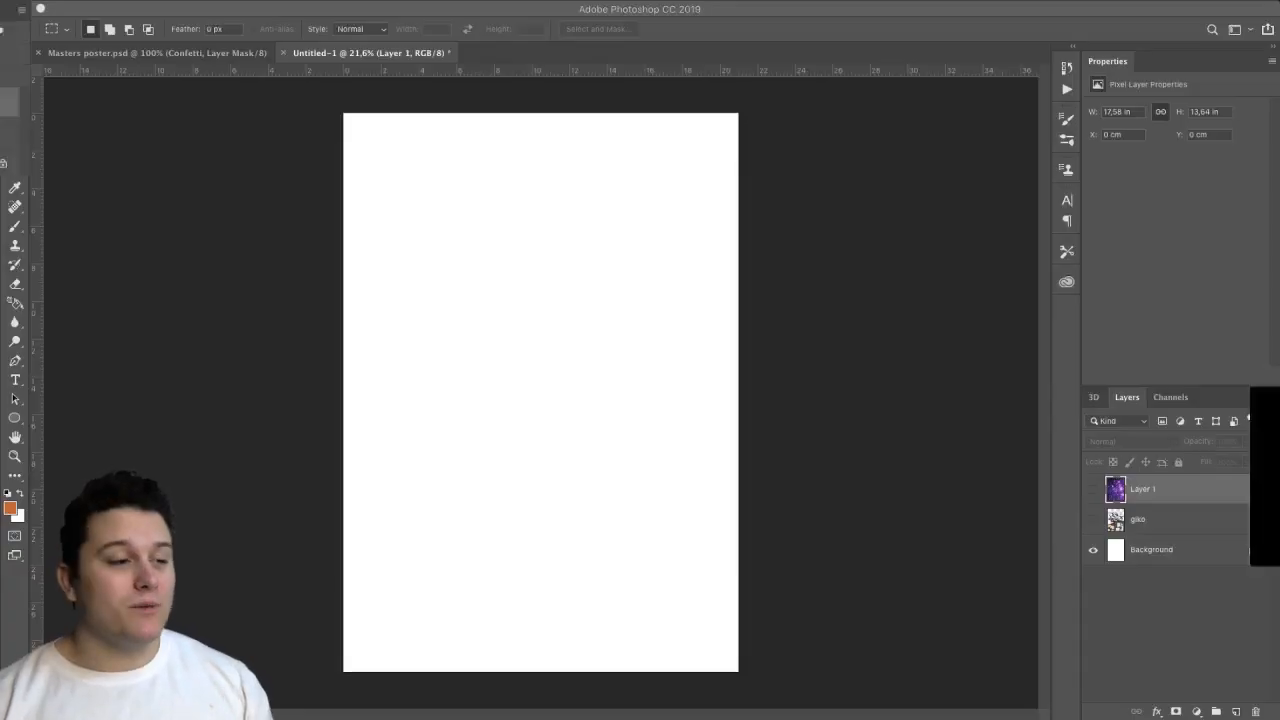
- Select the goku layer and make it visible on the white page
left_click(1136, 518)
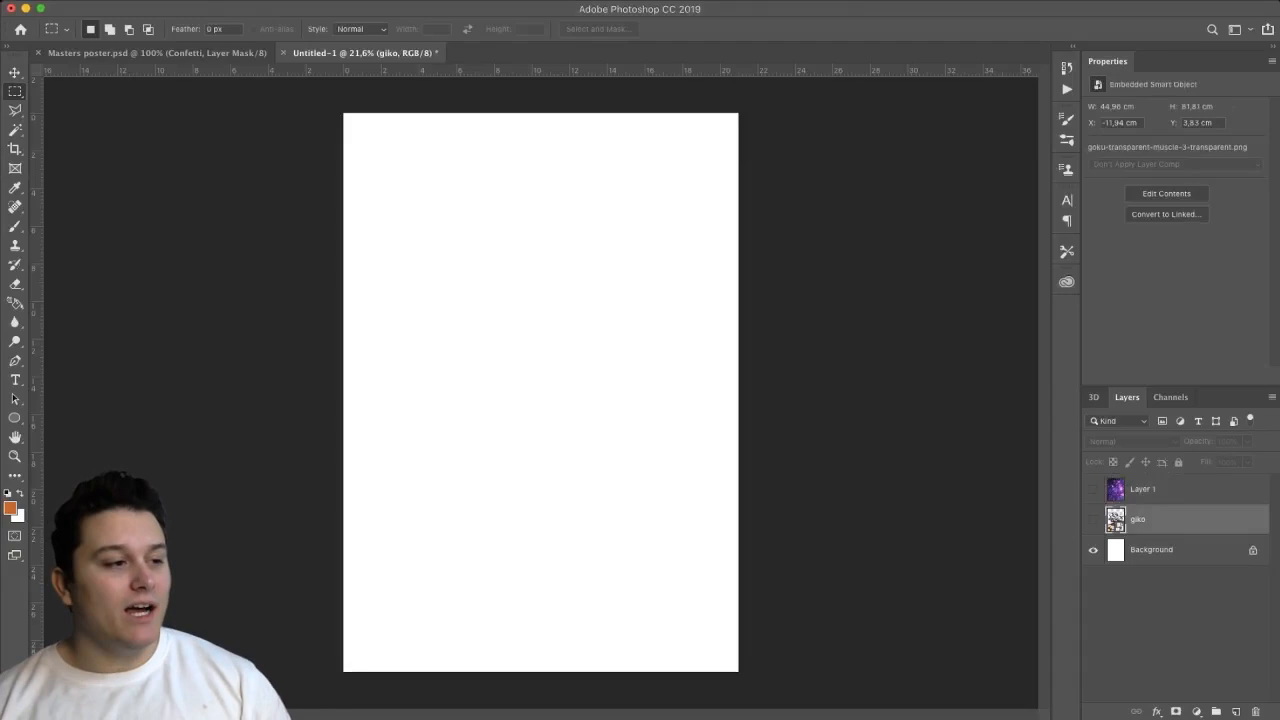
left_click(1092, 520)
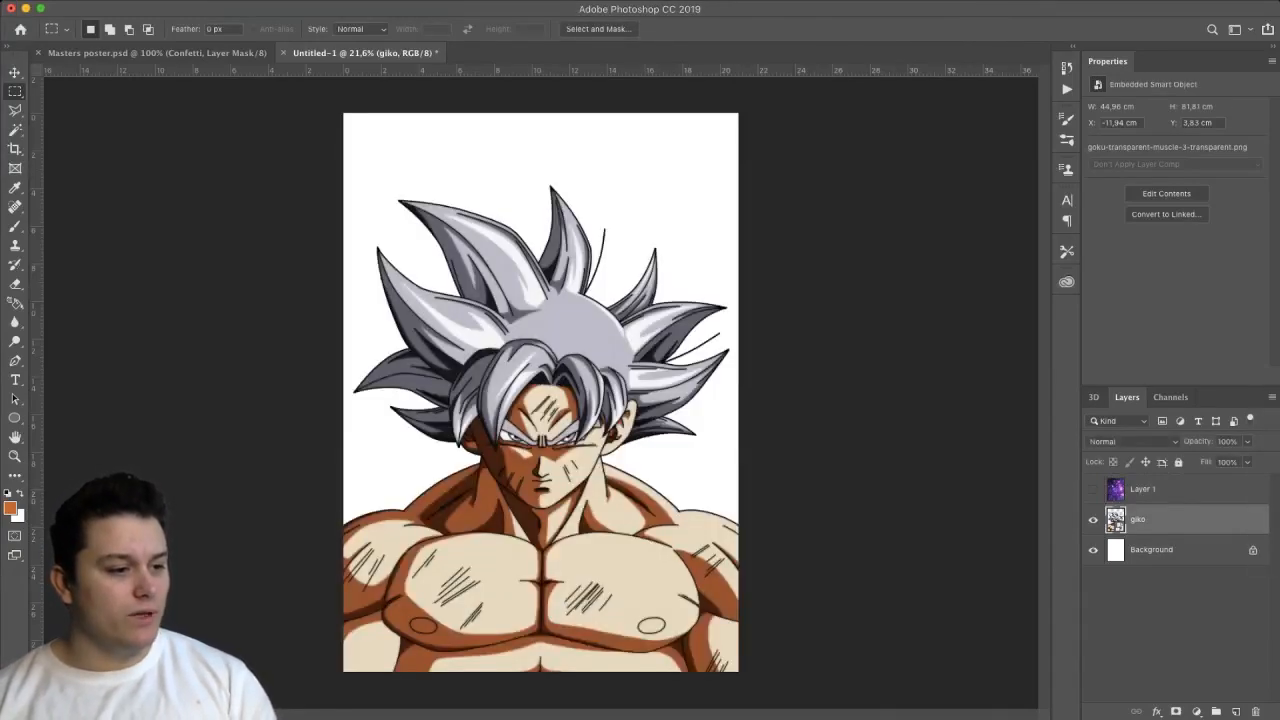
- Trace a Pen-tool path around Goku's head along the neck line and hair spikes to isolate it
left_click(1092, 520)
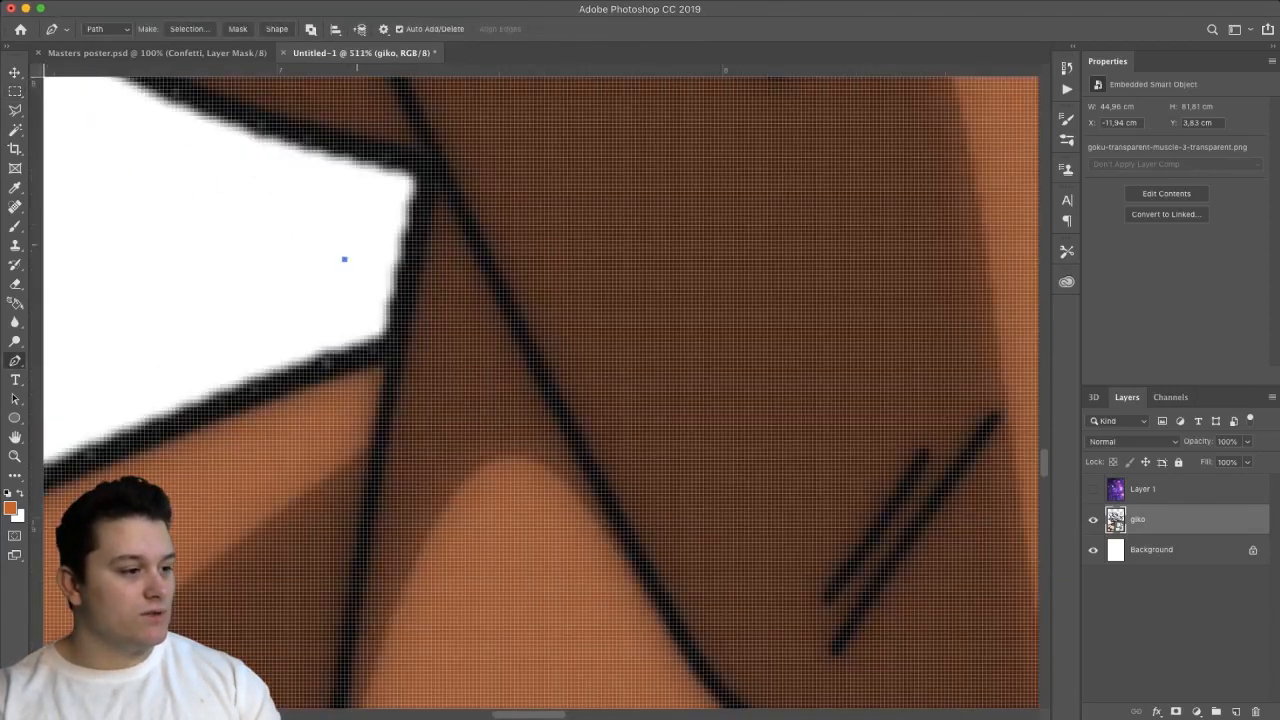
key("p")
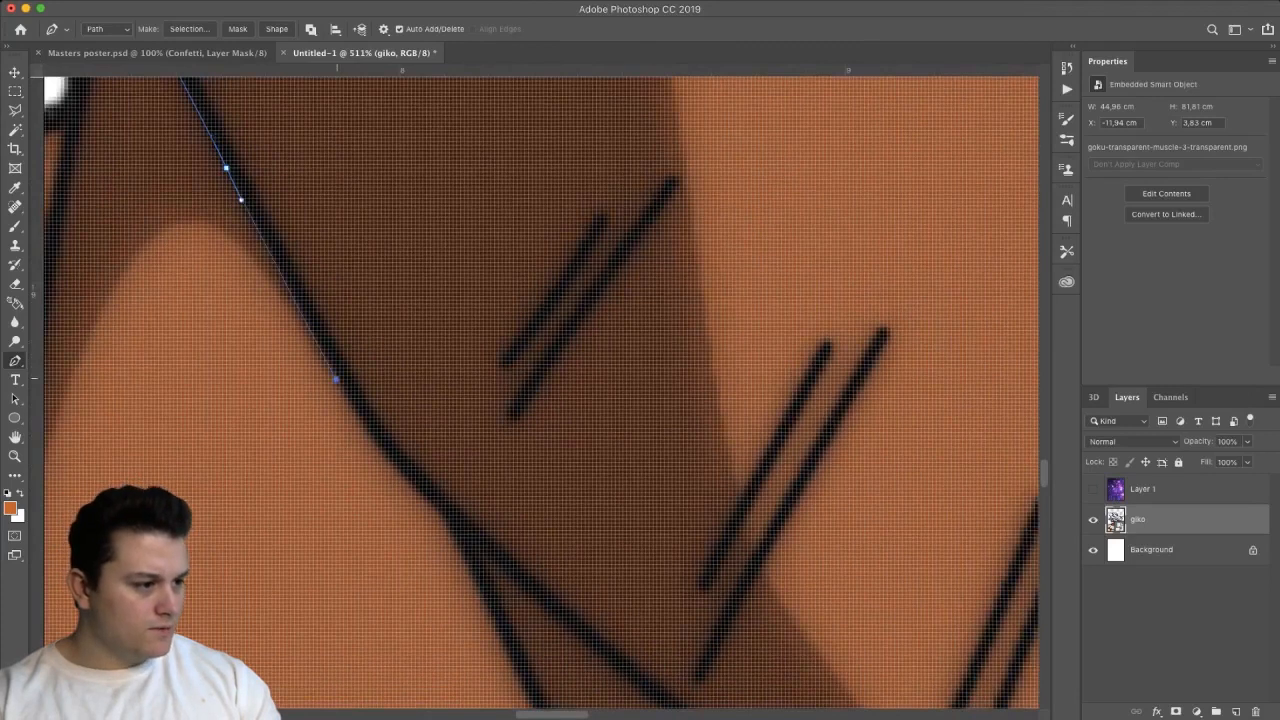
left_click(388, 456)
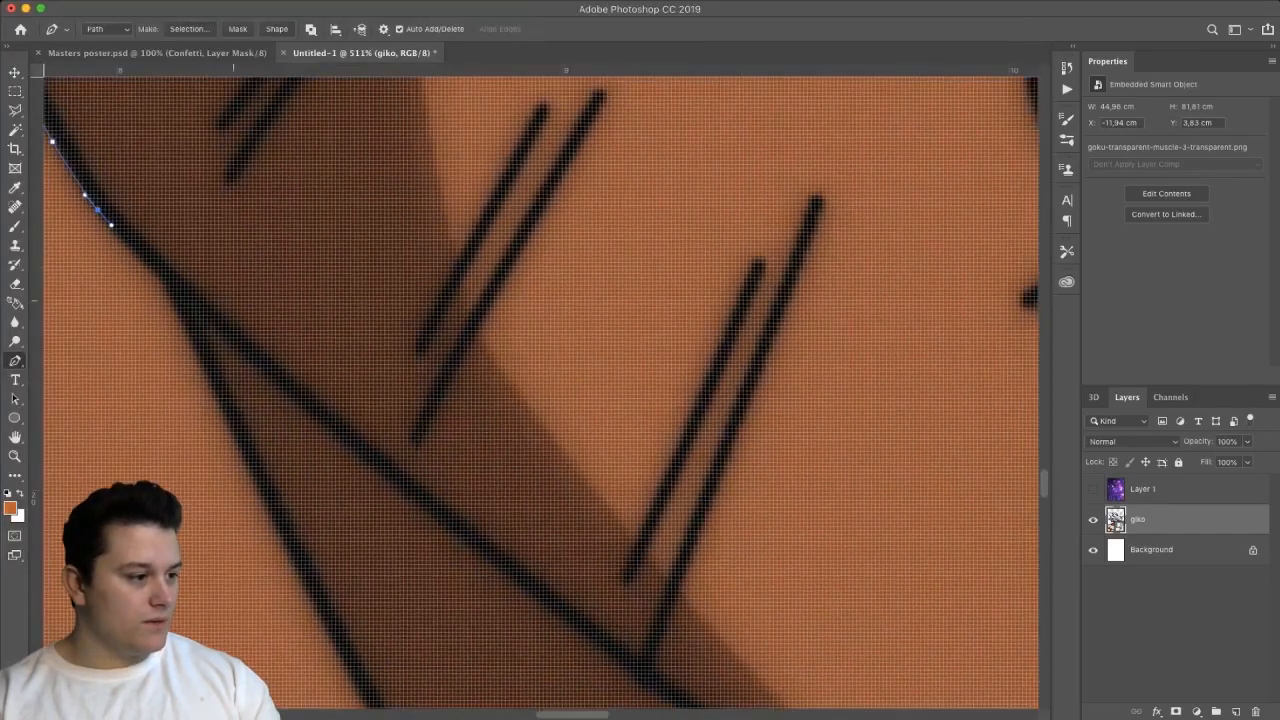
left_click(330, 430)
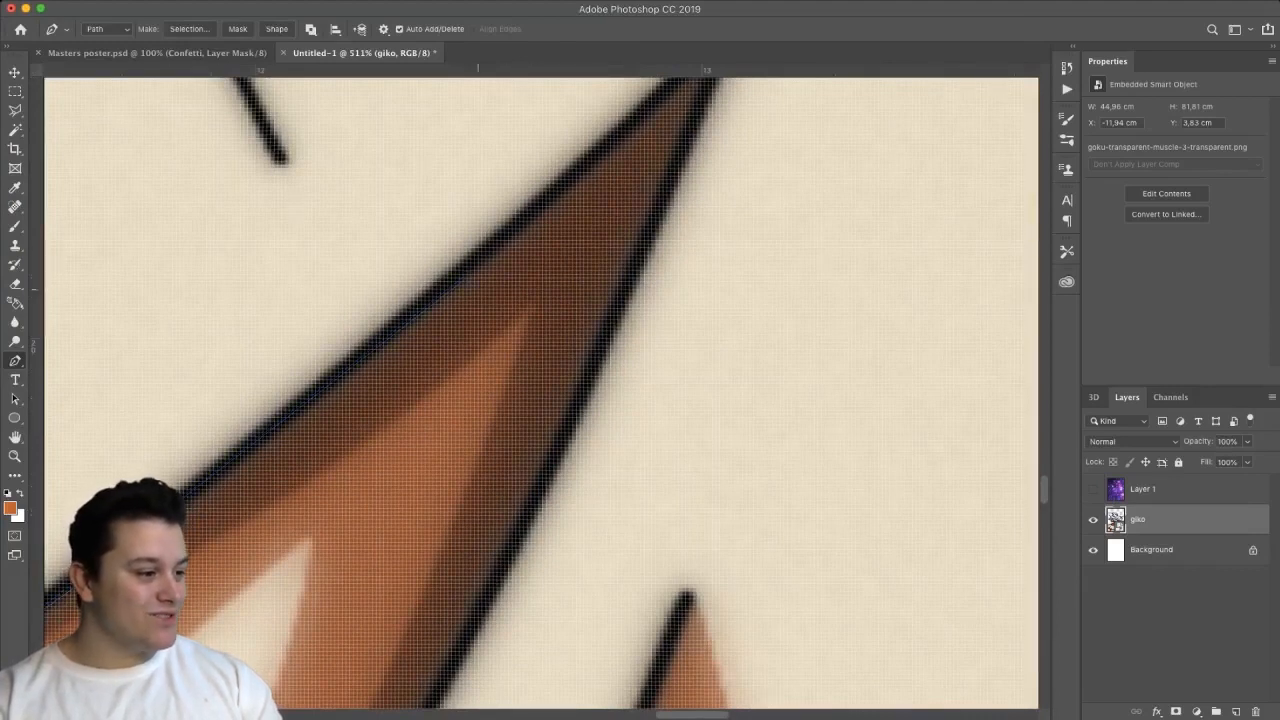
left_click(572, 188)
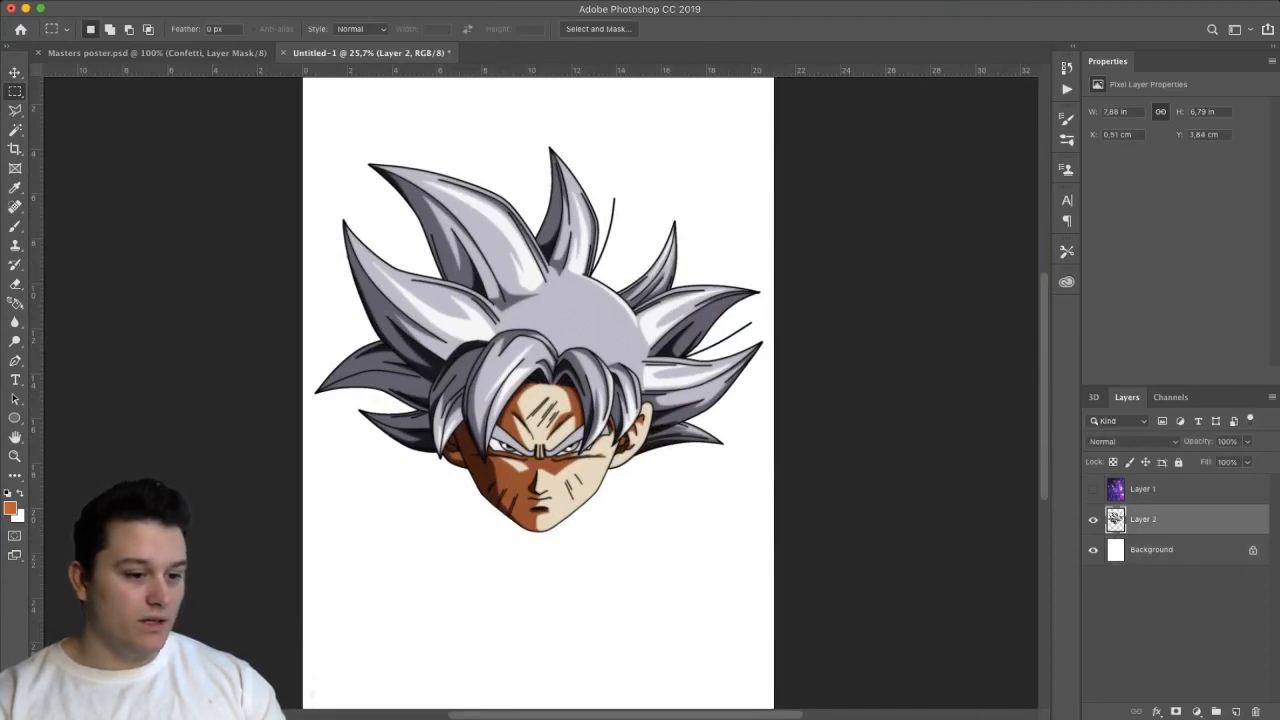
- Desaturate the cut-out head so it has no colour
key("ctrl+alt+u")
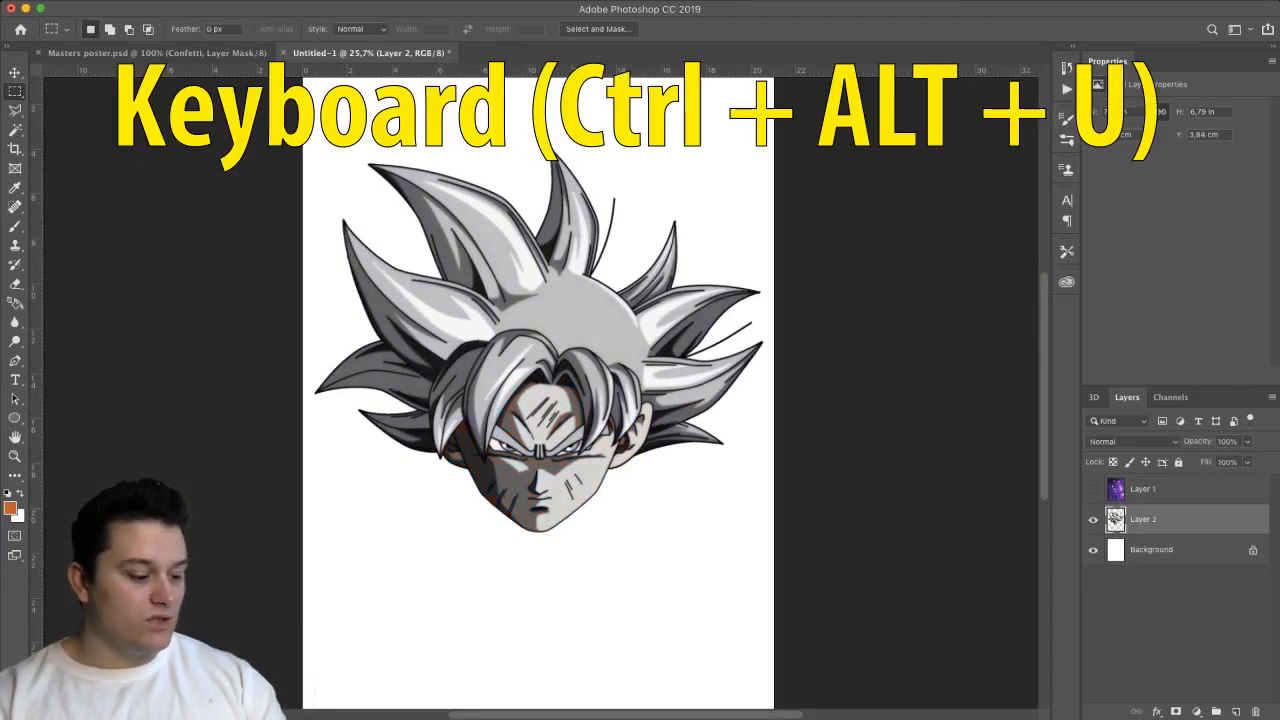
key("ctrl+alt+u")
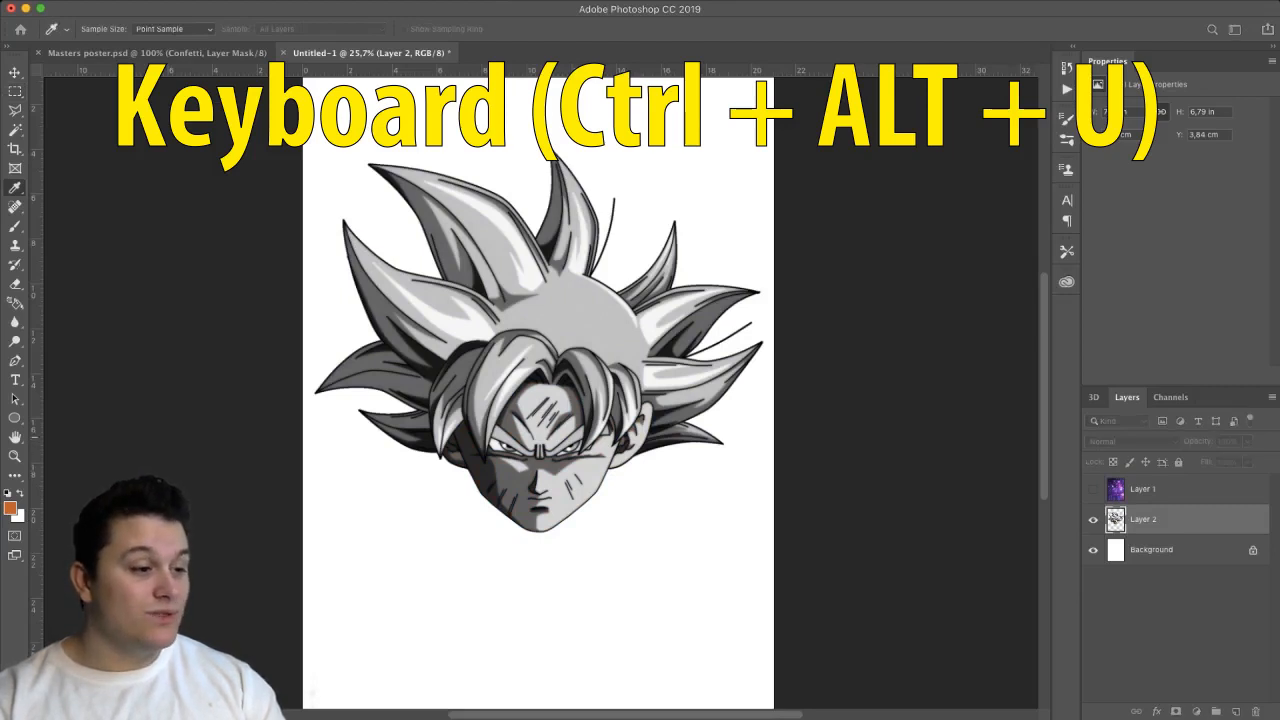
key("ctrl+alt+u")
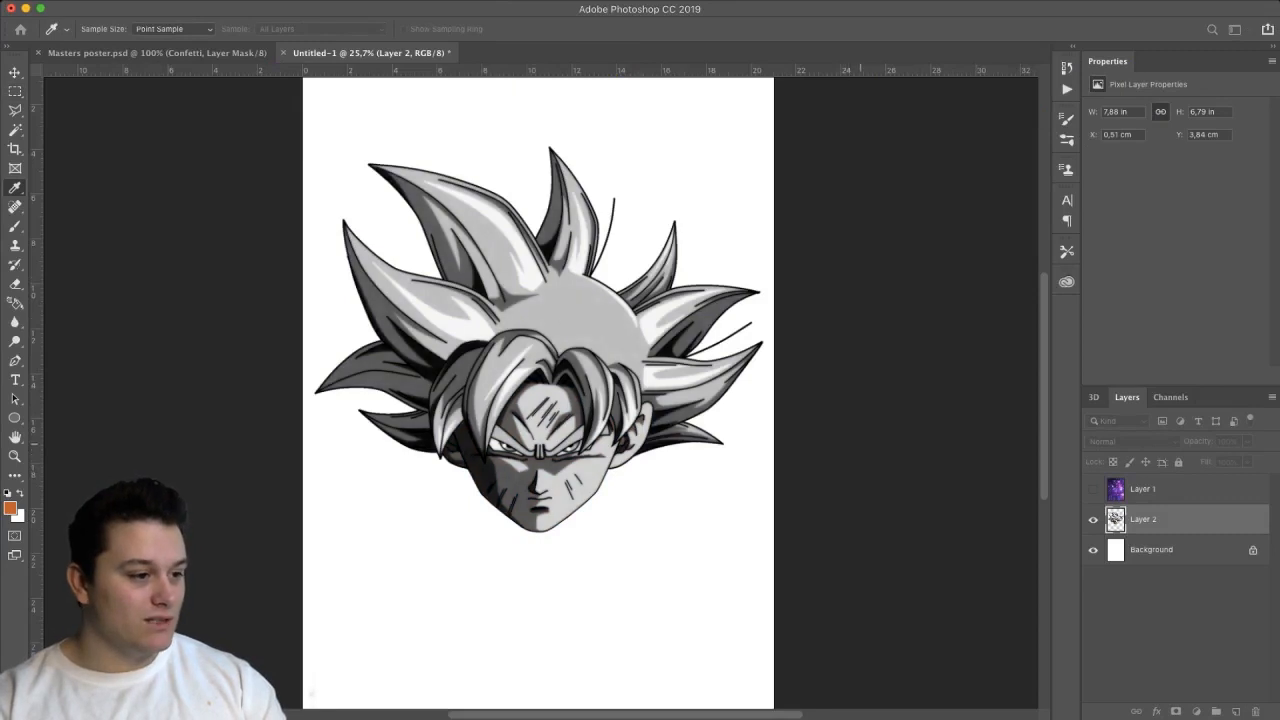
- Push the head's grey tones to pure black and white with Levels
key("ctrl+l")
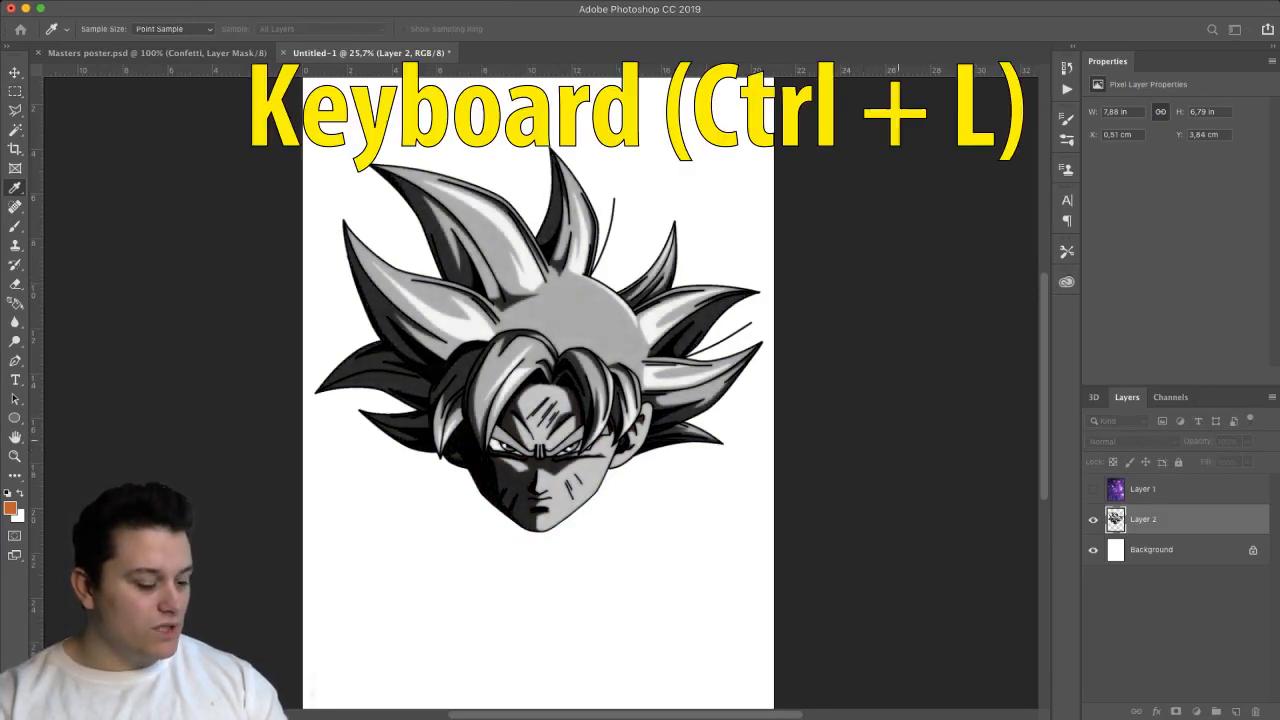
key("ctrl+l")
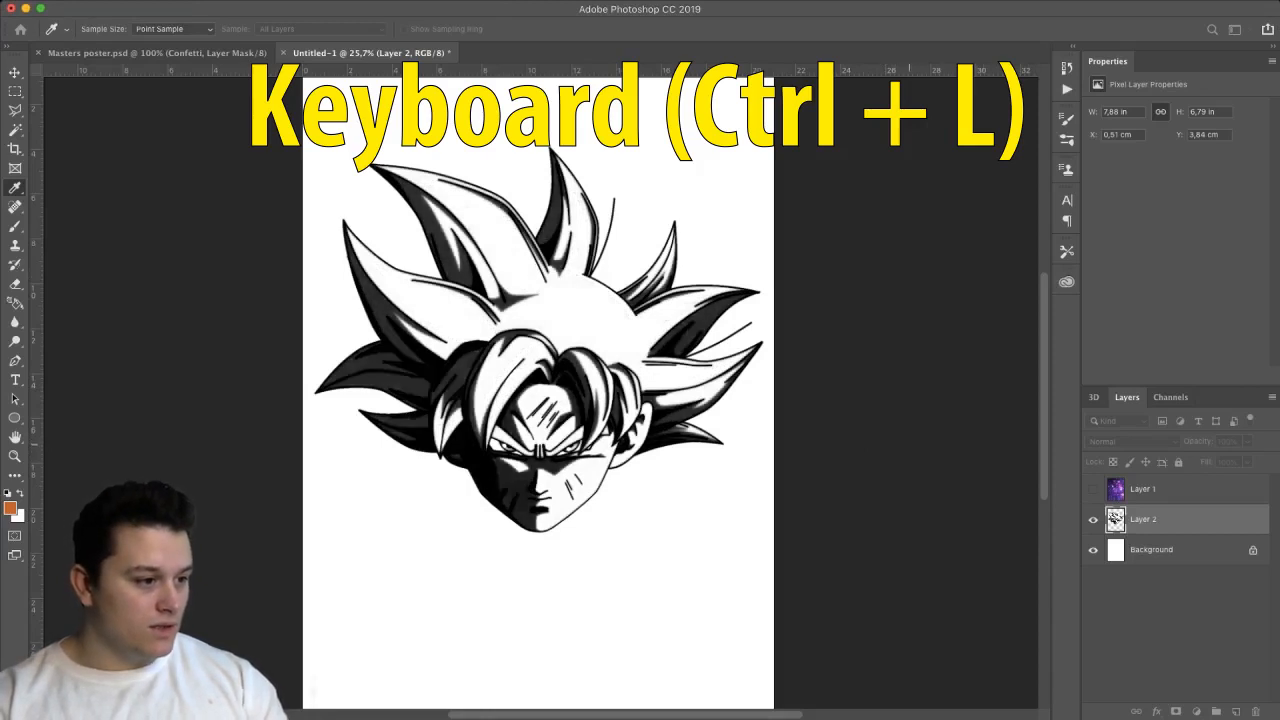
key("ctrl+l")
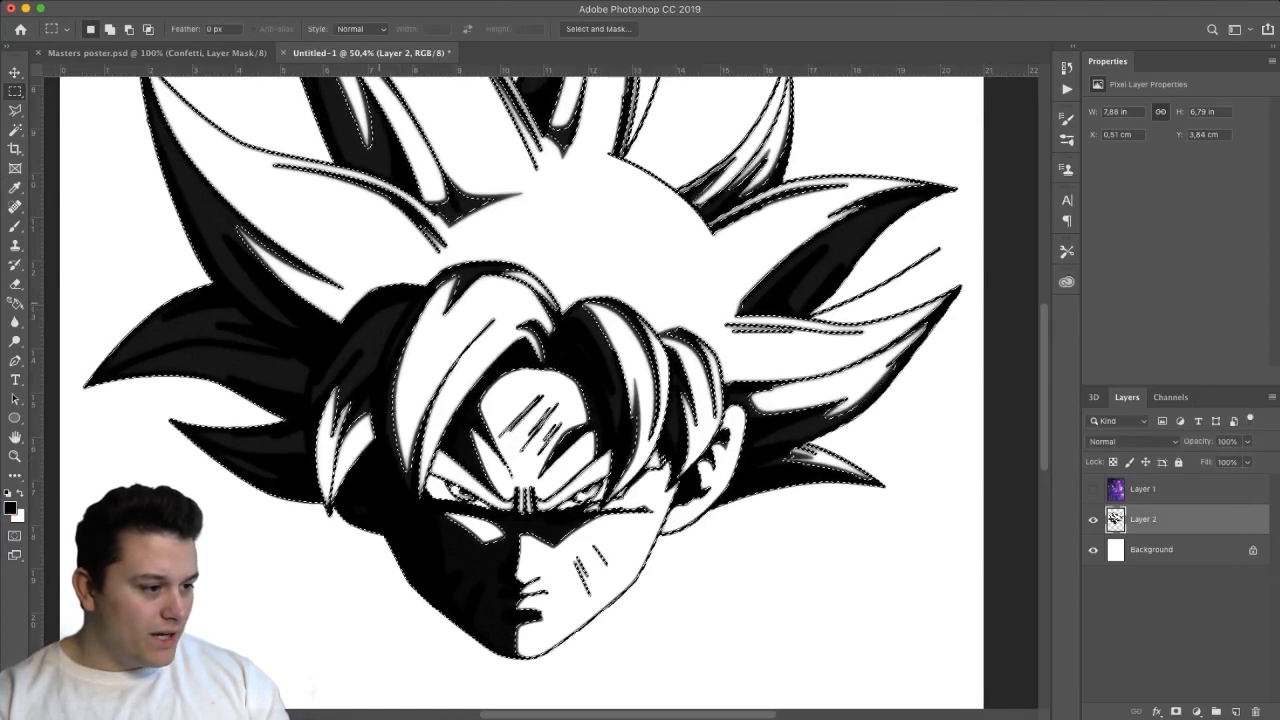
- Select the head's areas by colour with the Magic Wand and copy them to a new layer for the galaxy clip
key("w")
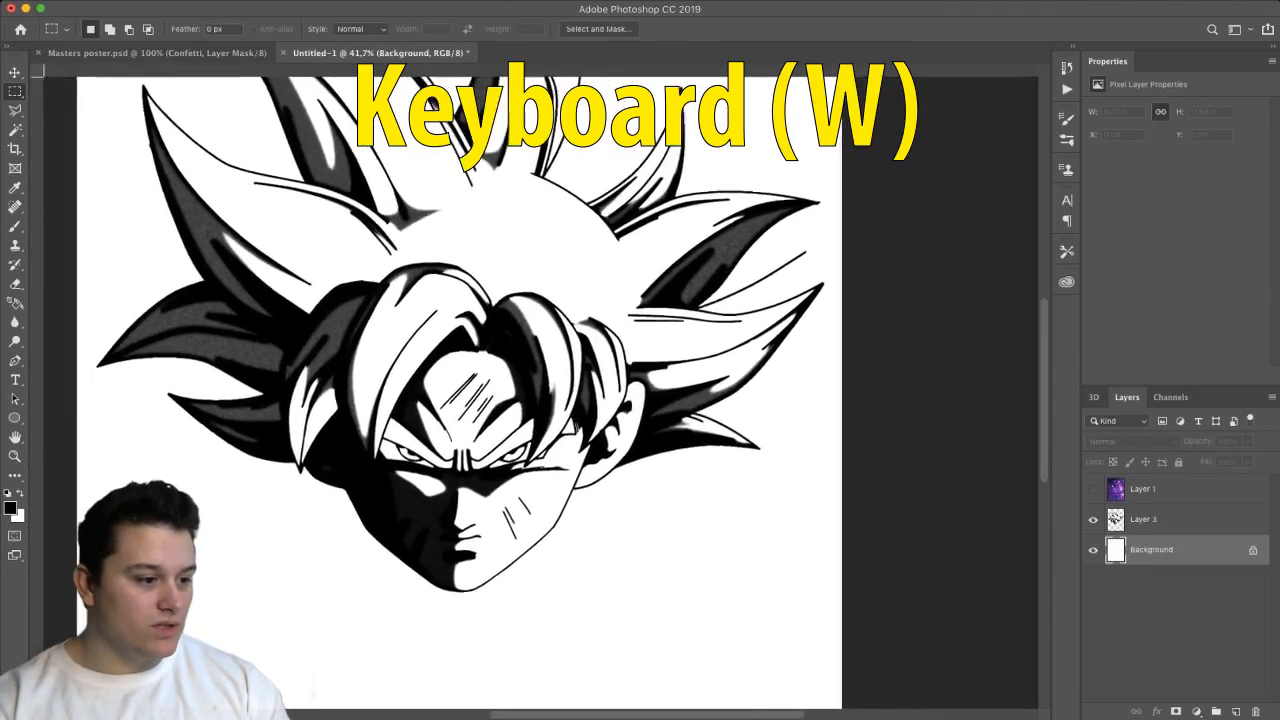
key("w")
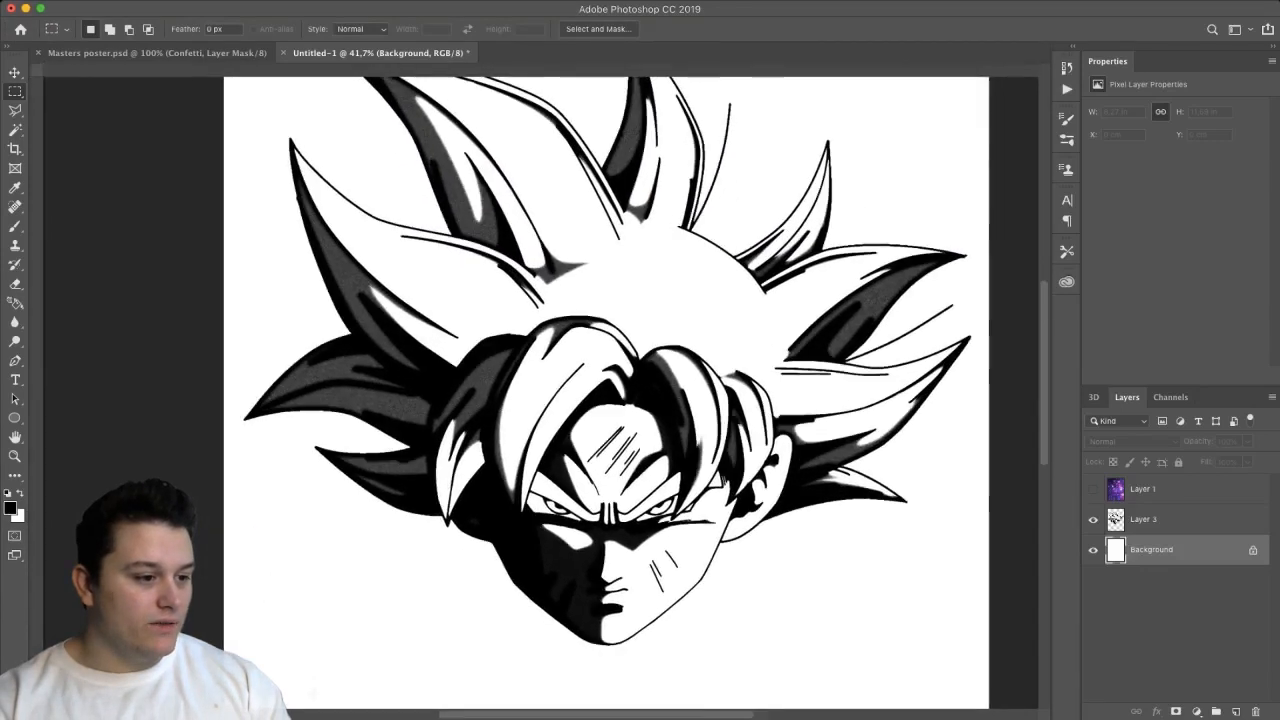
key("ctrl+j")
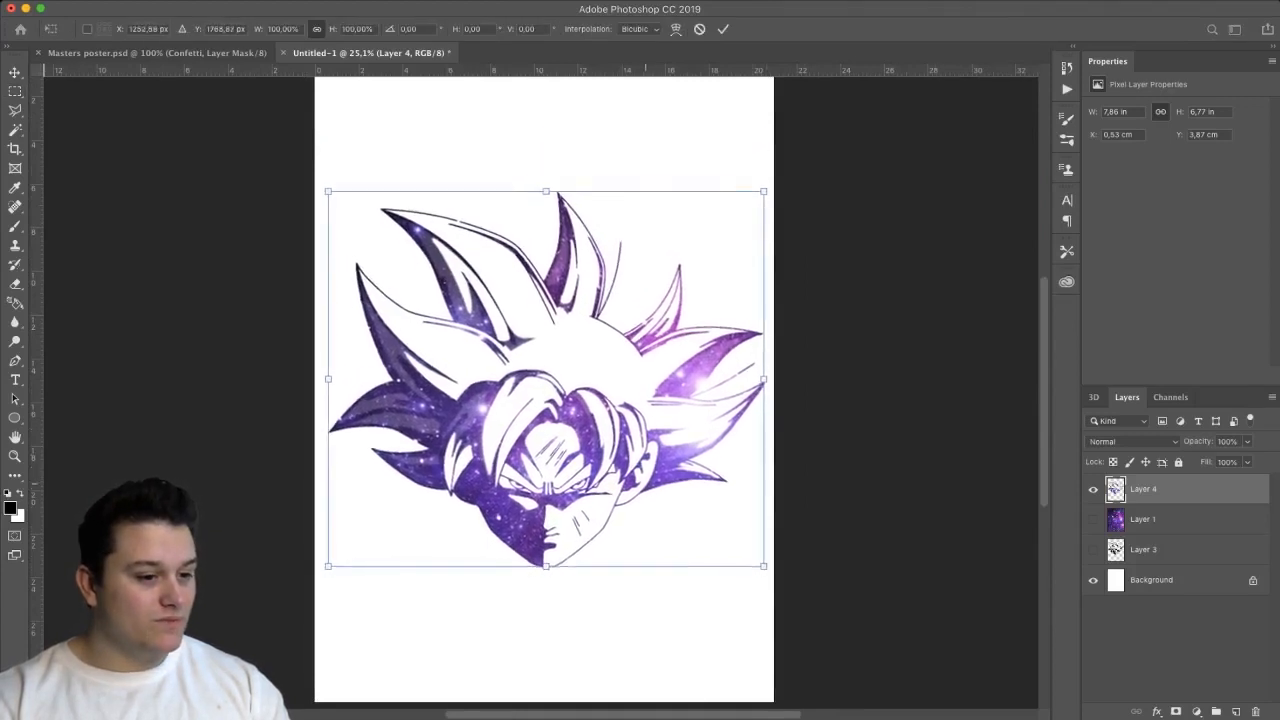
- Scale the galaxy texture to cover the page and add a new layer above the head
left_click_drag(544, 378, 544, 362)
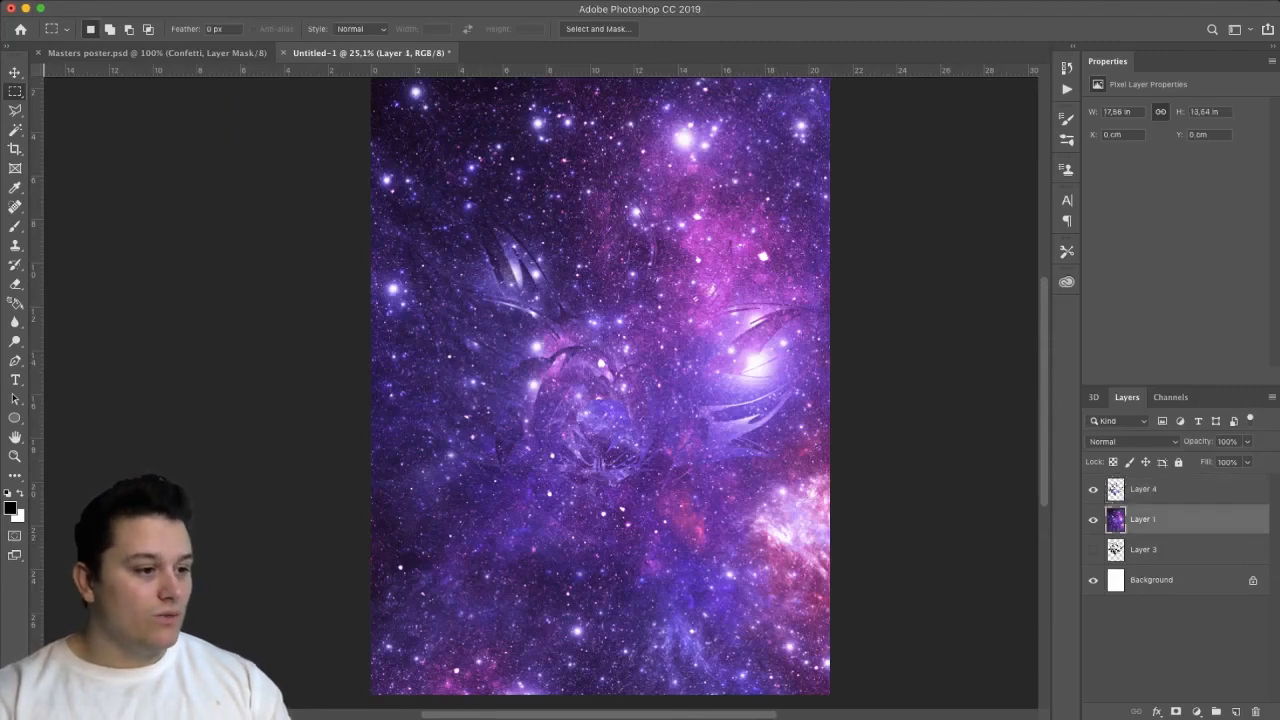
left_click(1144, 488)
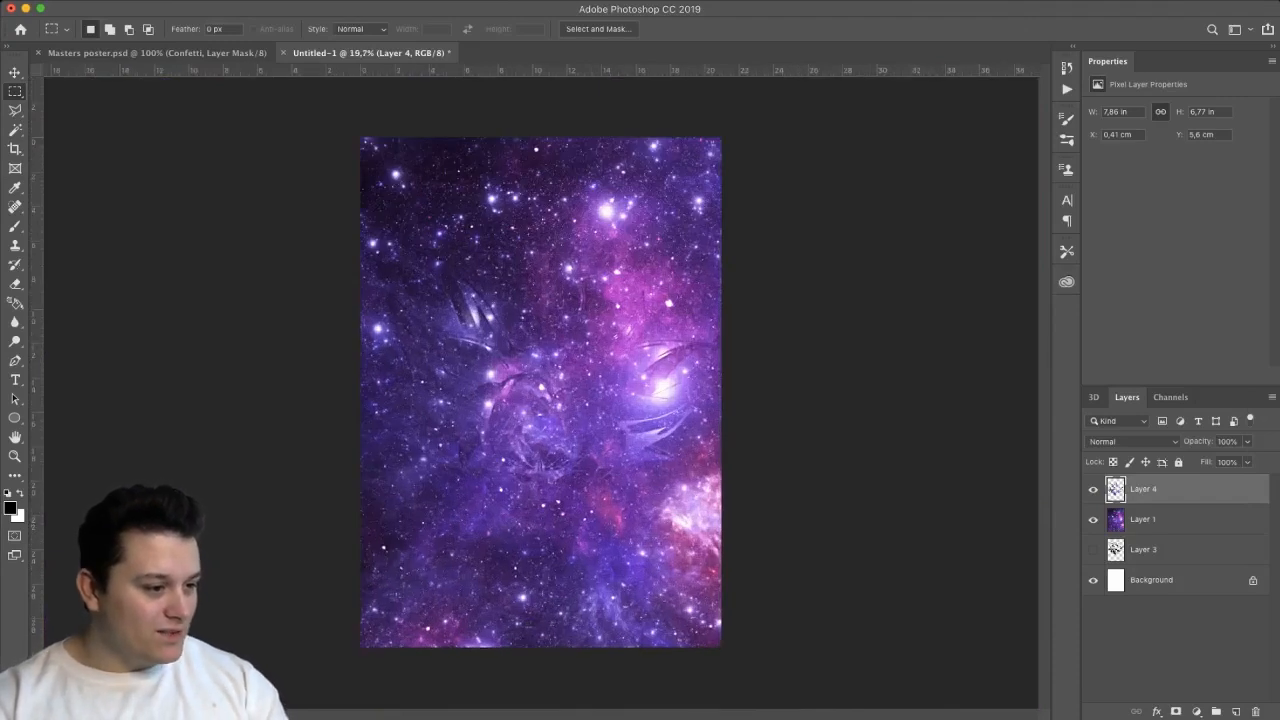
left_click(1144, 520)
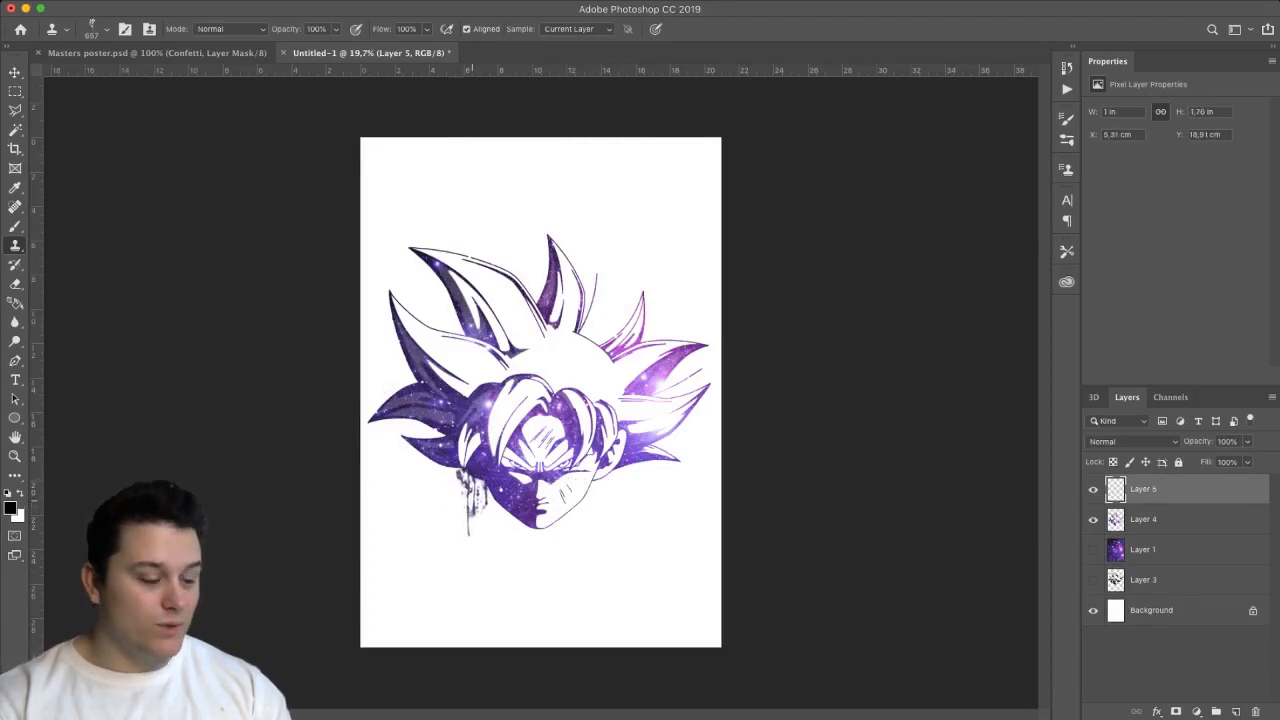
- Paint splatter brush strokes around the head and clean stray marks with the Eraser
key("b")
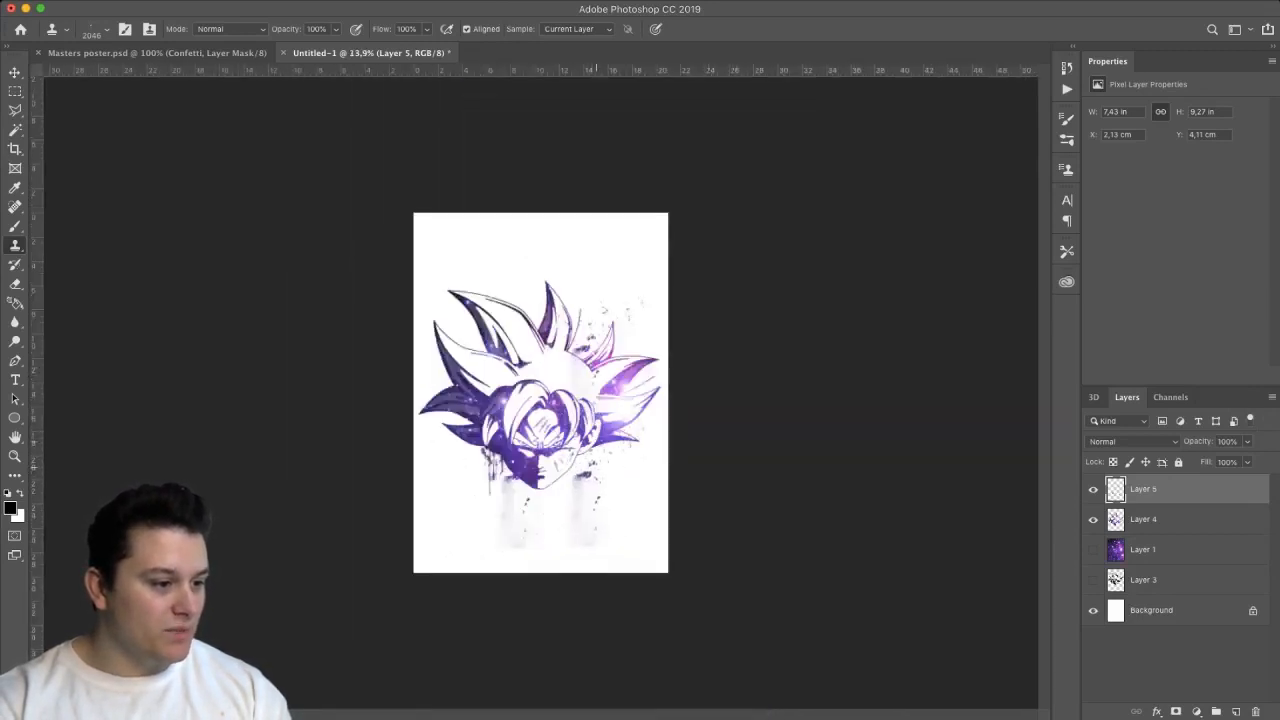
key("e")
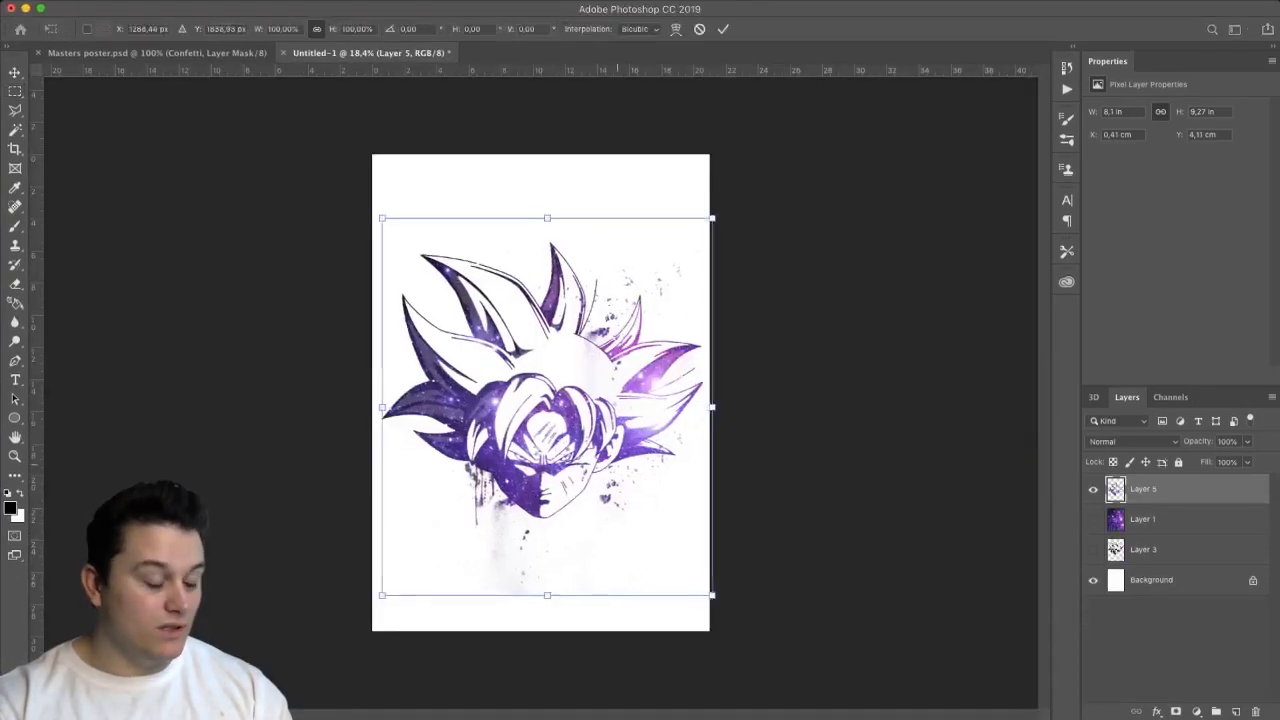
- Fill the background behind the galaxy head with solid black
key("ctrl+e")
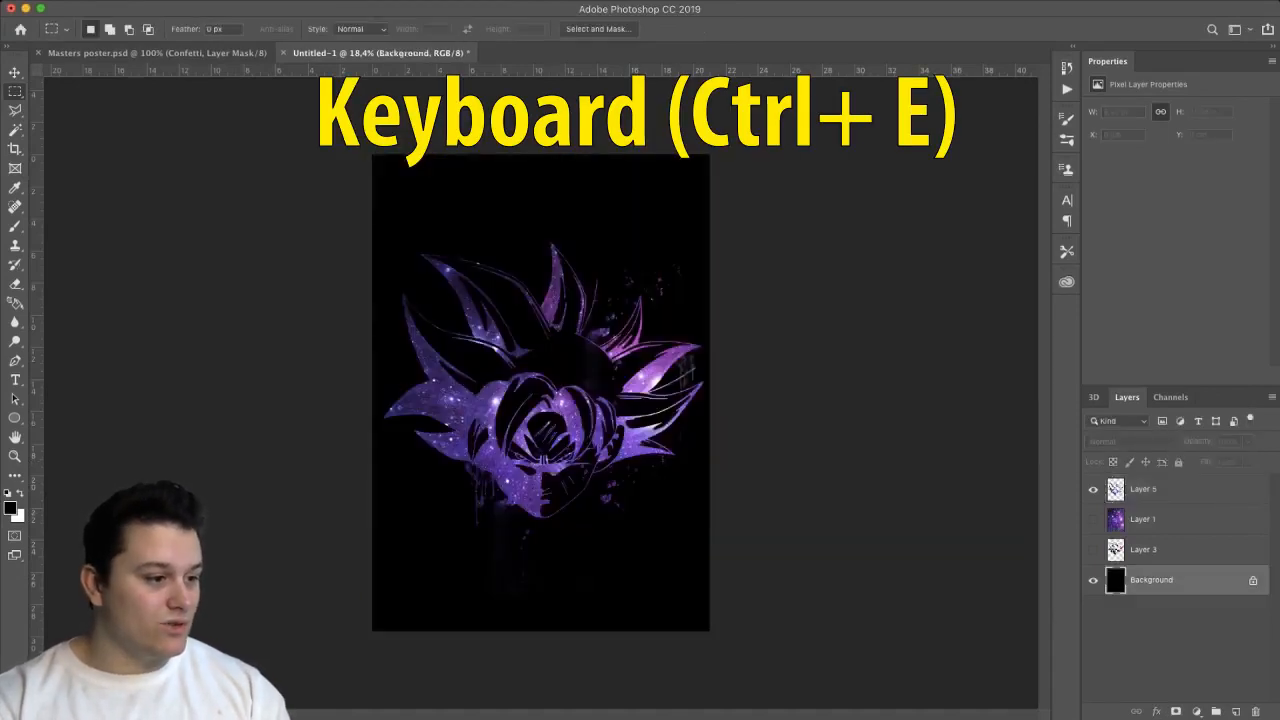
key("Ctrl+E")
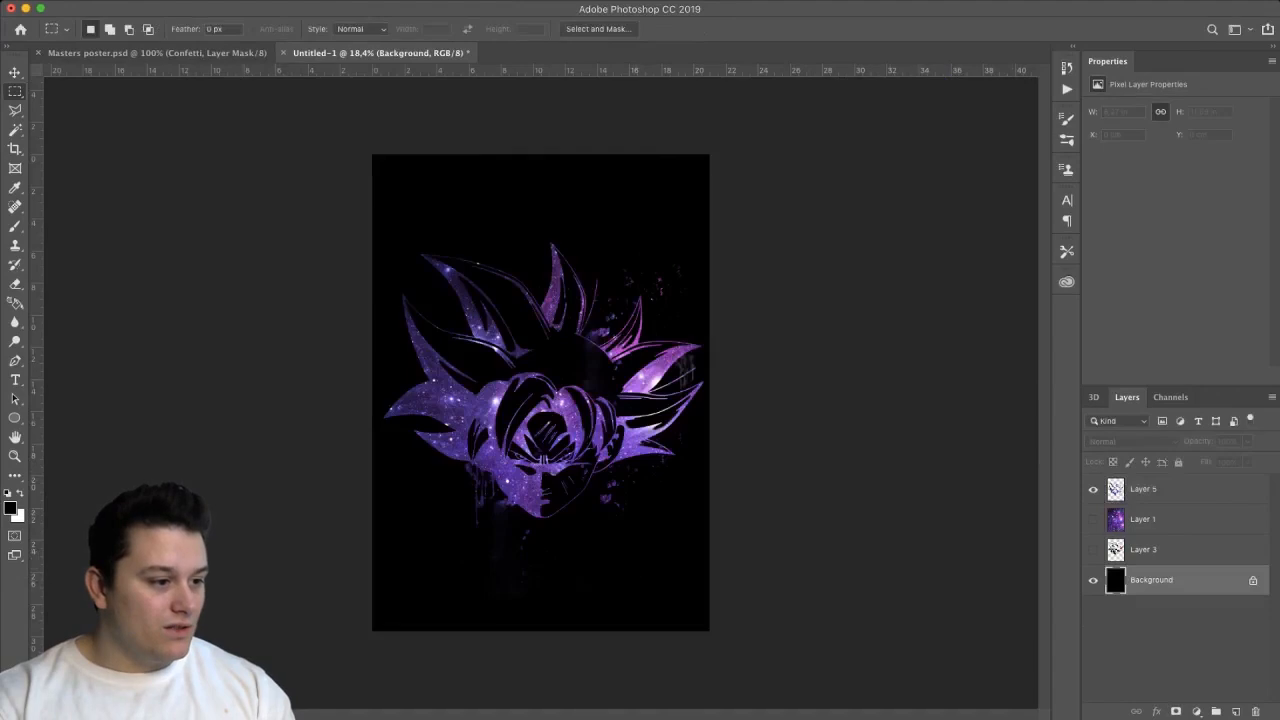